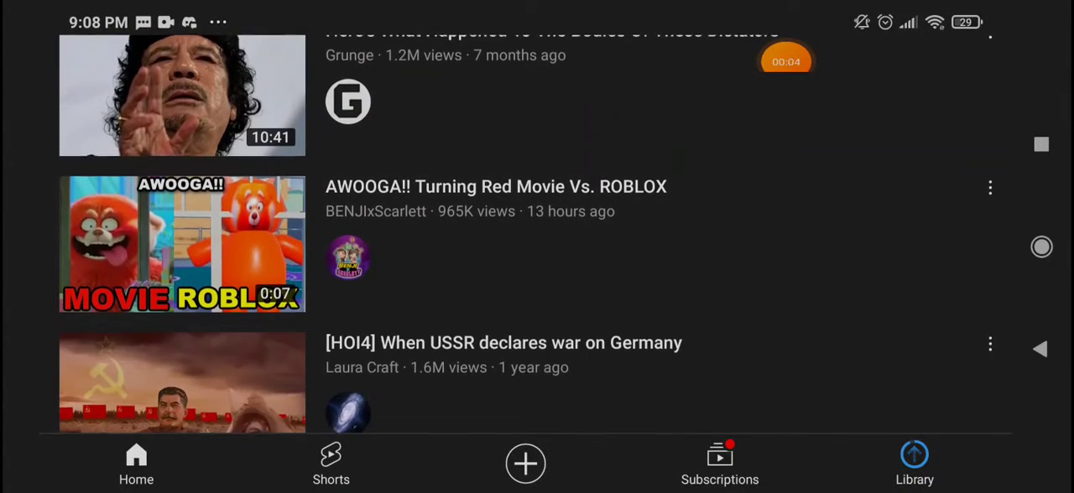
Step: Open the CombatBEAN450 channel page and scroll to see 47 subscribers and 162 videos
scroll("down", 3)
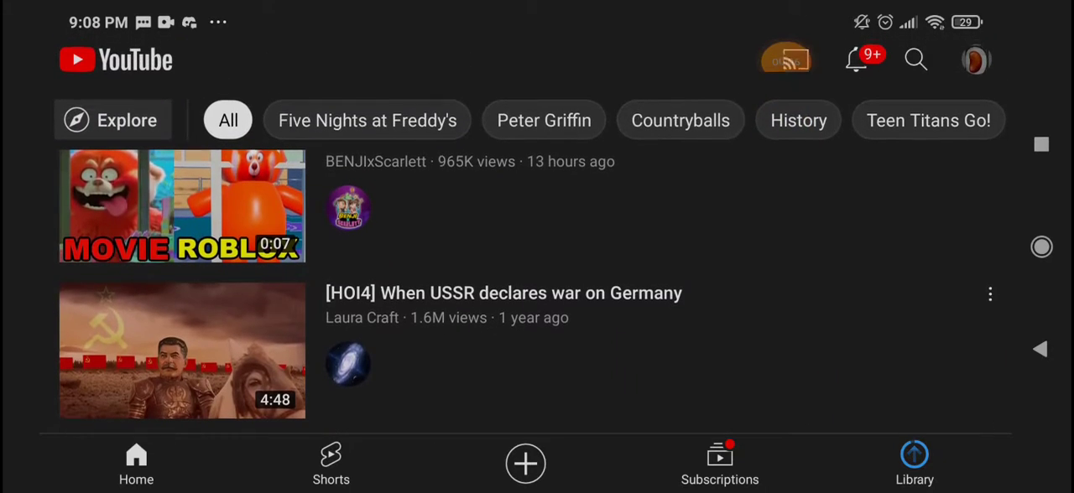
left_click(976, 59)
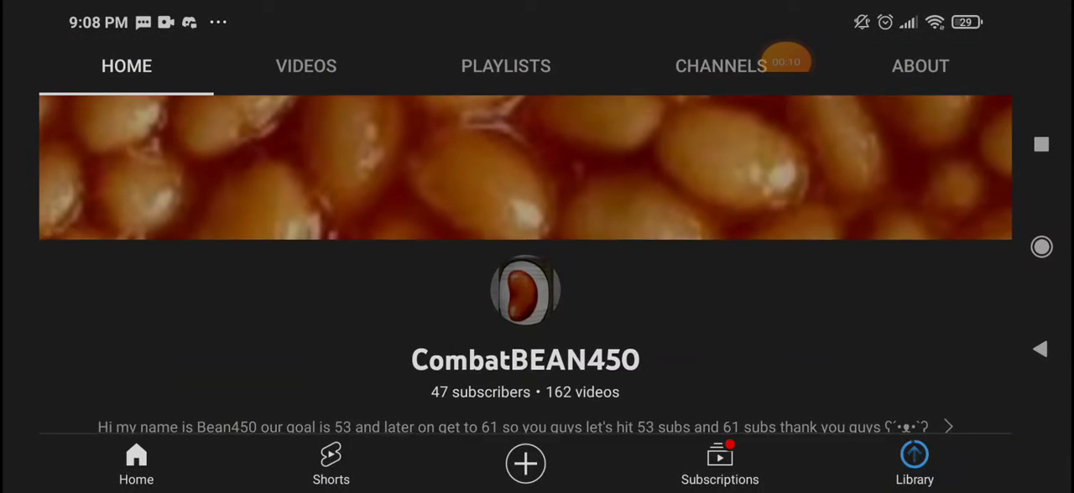
scroll("up", 3)
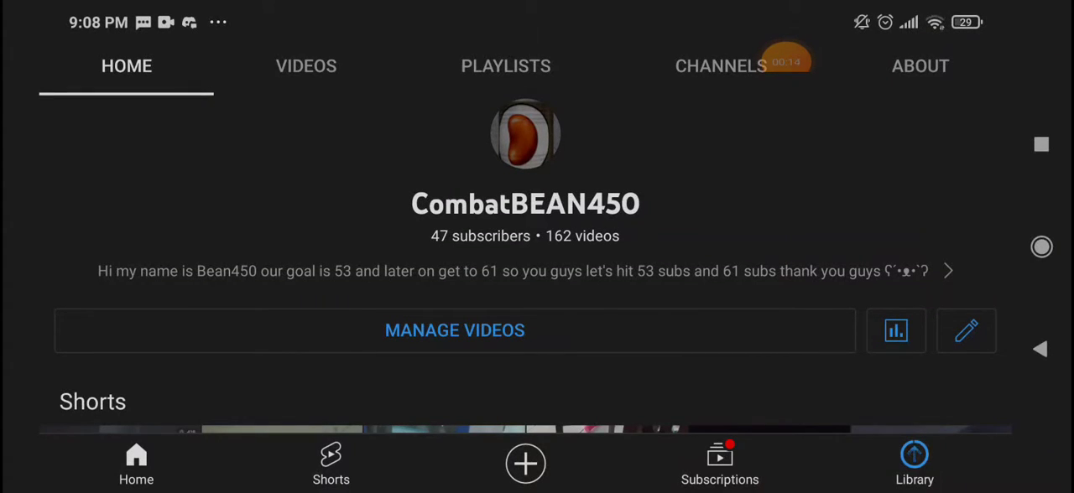
scroll("down", 3)
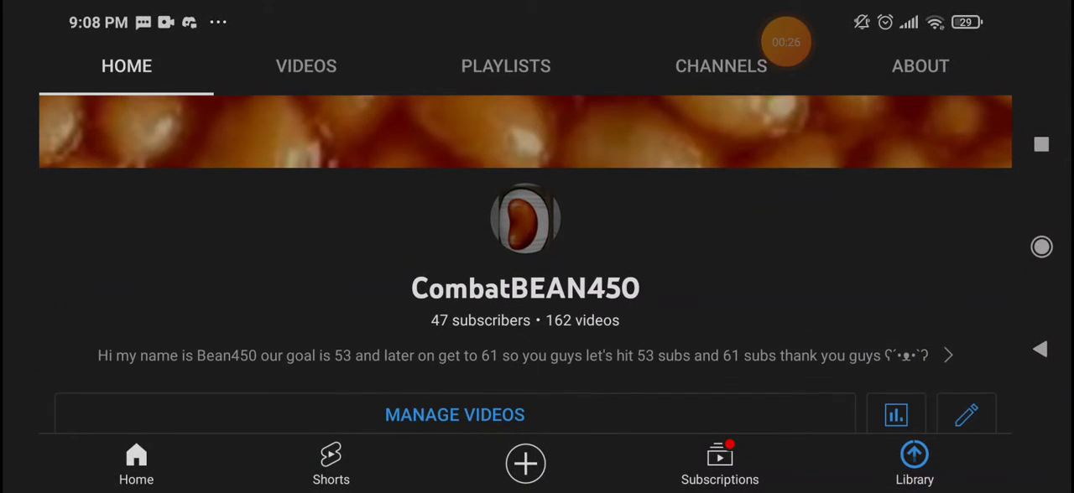
Step: Open channel Analytics and scroll to 19.7 watch hours, Top content and Traffic sources
left_click(895, 414)
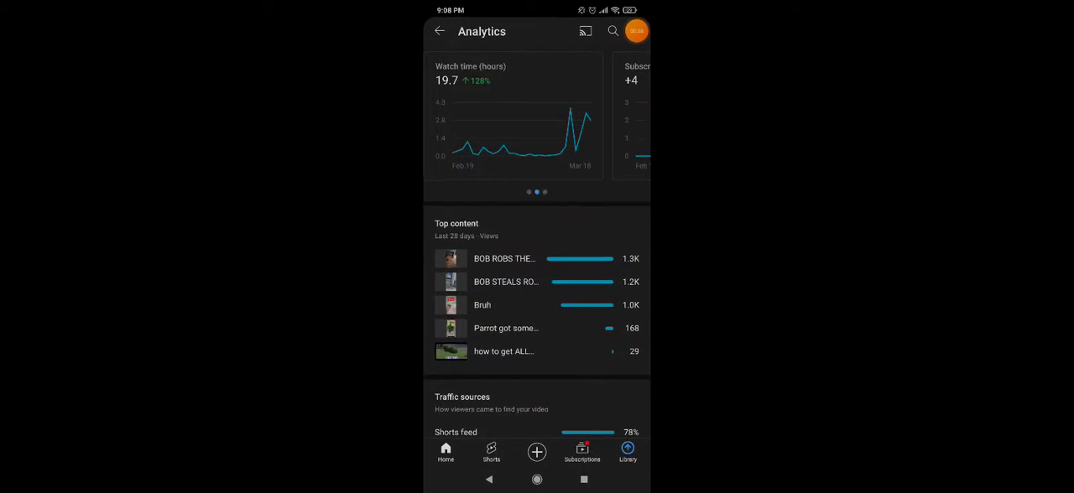
scroll("down", 3)
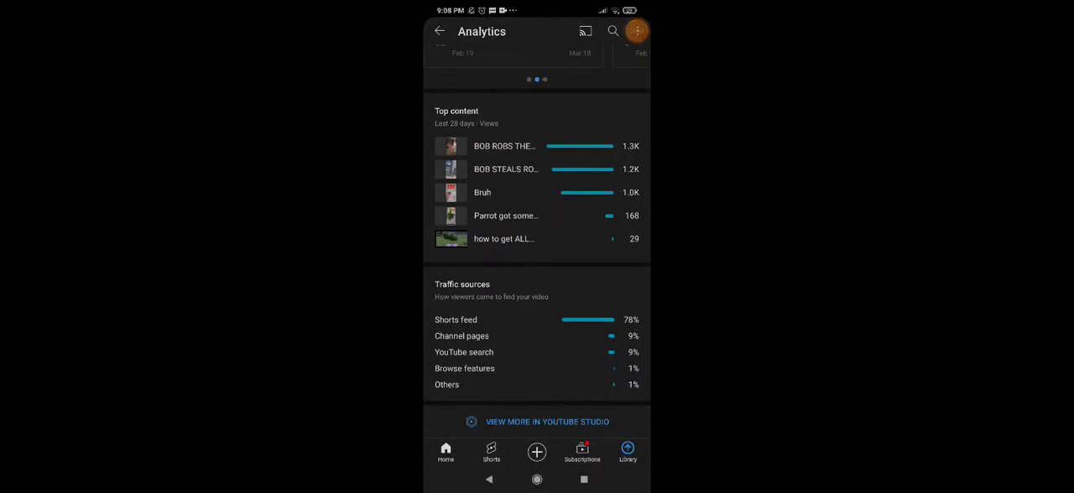